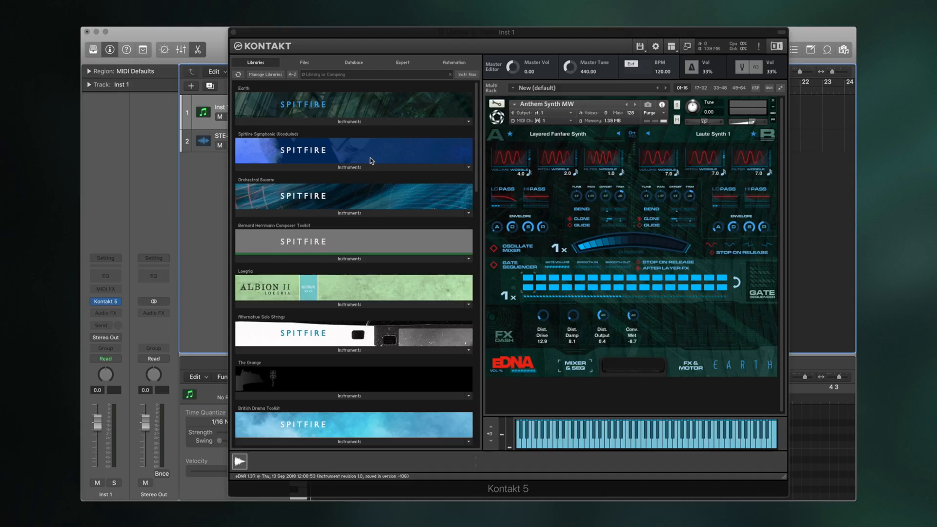
pyautogui.moveTo(362, 162)
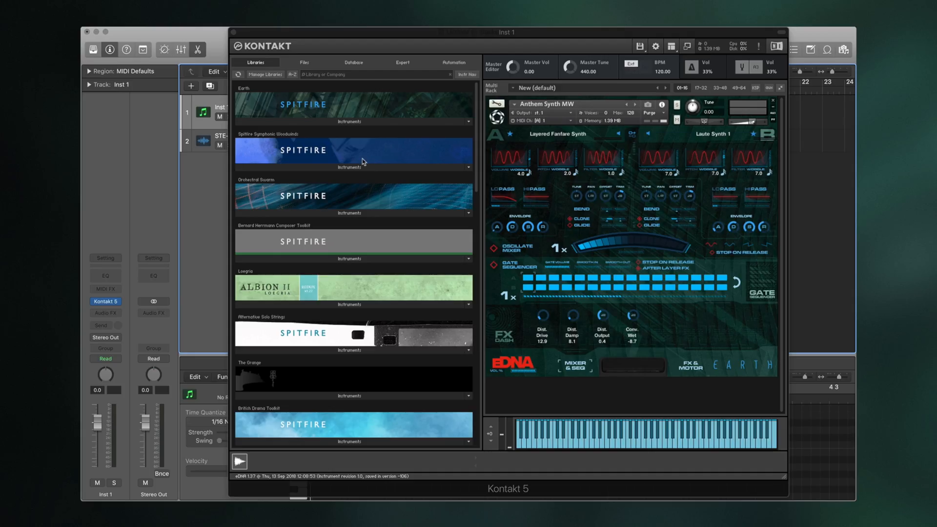
pyautogui.moveTo(364, 163)
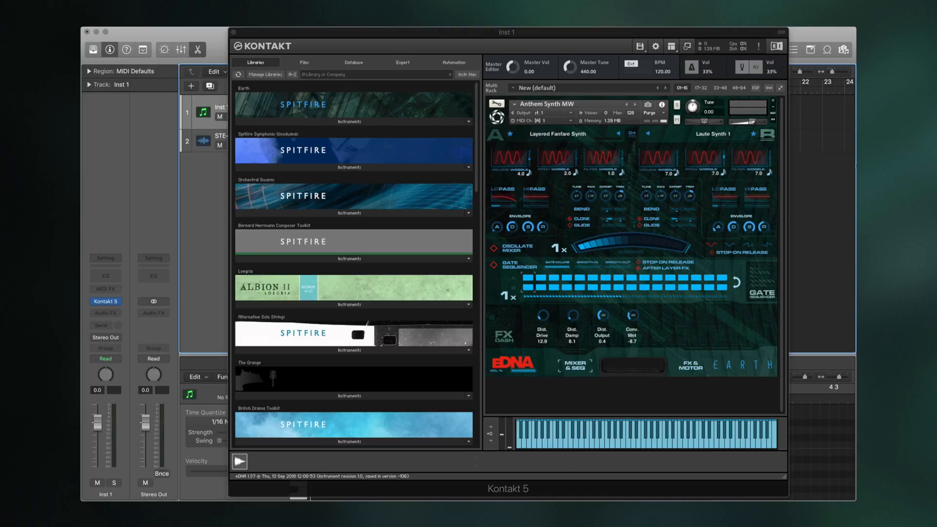
pyautogui.moveTo(508, 164)
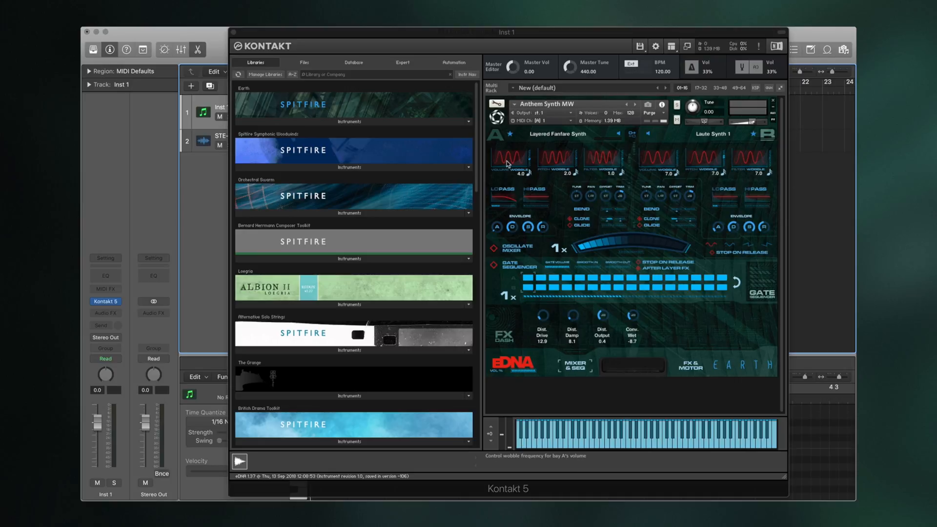
pyautogui.moveTo(603, 160)
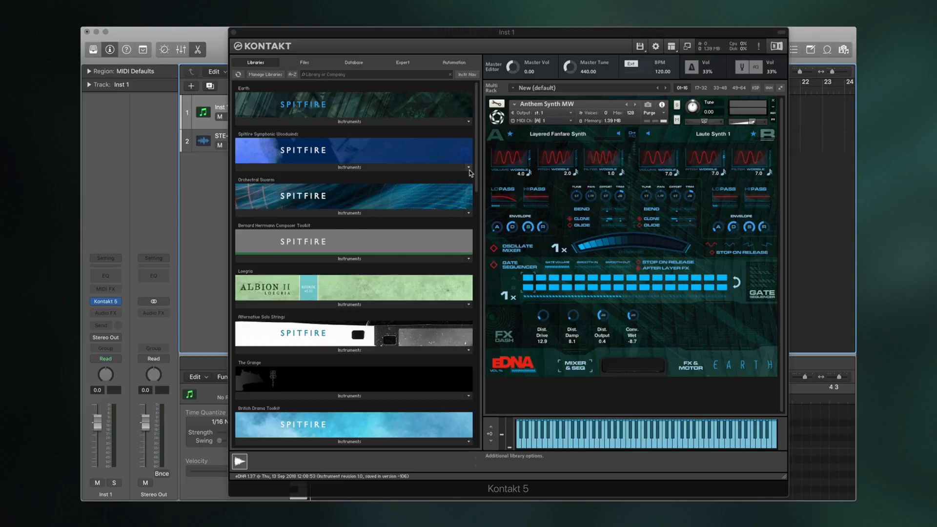
pyautogui.moveTo(518, 166)
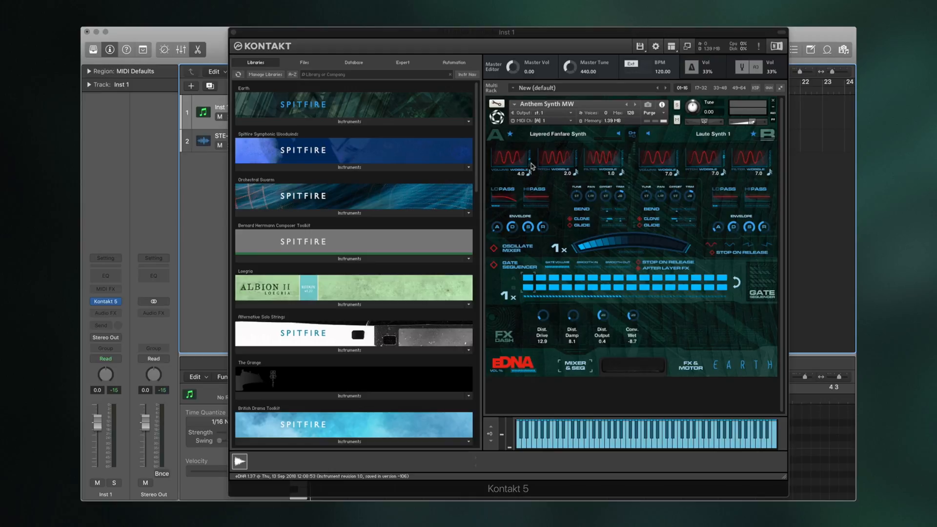
pyautogui.moveTo(525, 166)
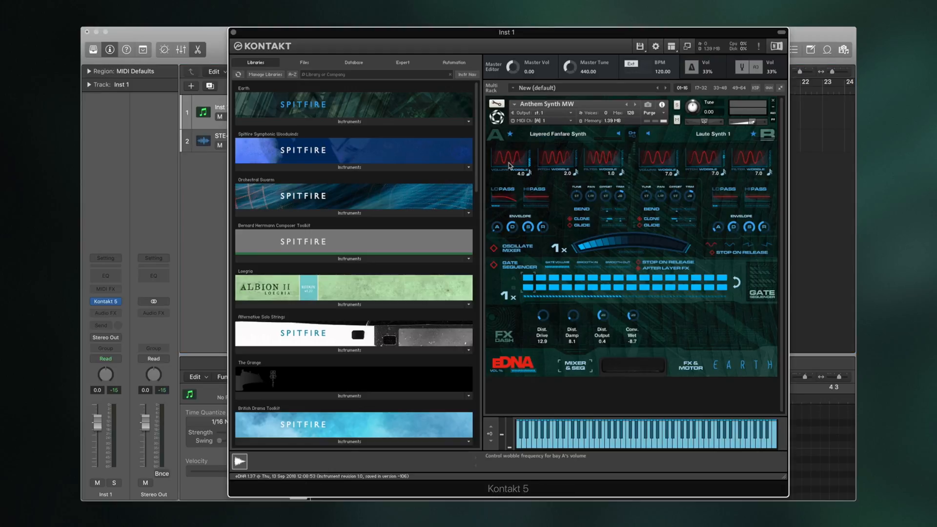
pyautogui.moveTo(535, 166)
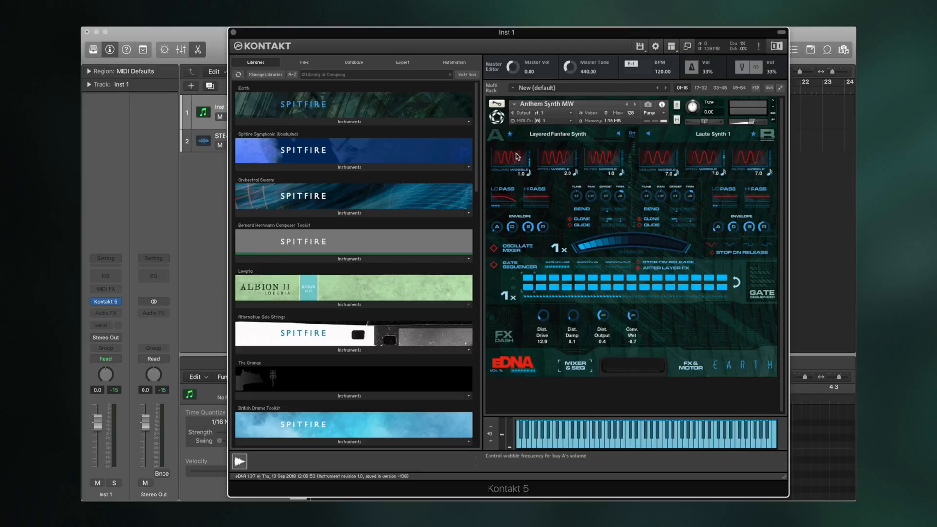
# - Deepen sound A's volume wobble and push its rate up to the new value
pyautogui.moveTo(518, 158); pyautogui.dragTo(521, 164)
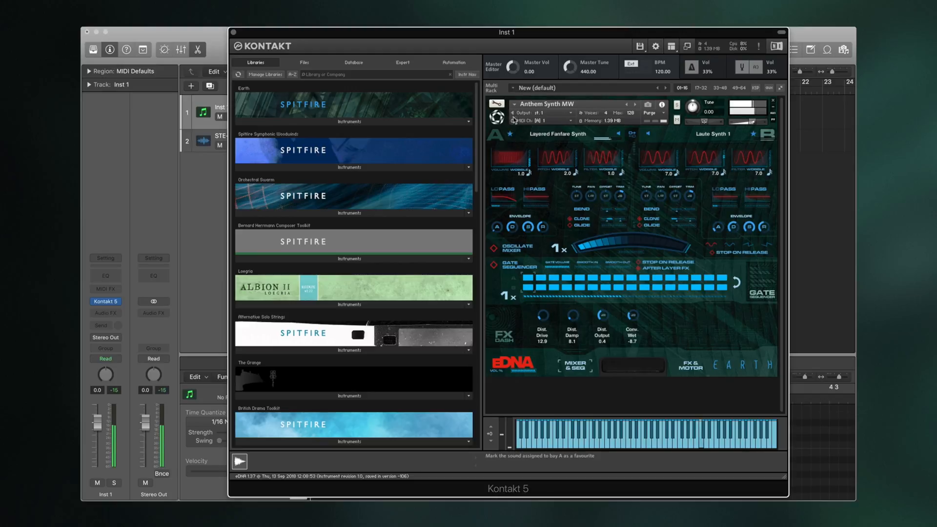
pyautogui.moveTo(520, 161); pyautogui.dragTo(515, 164)
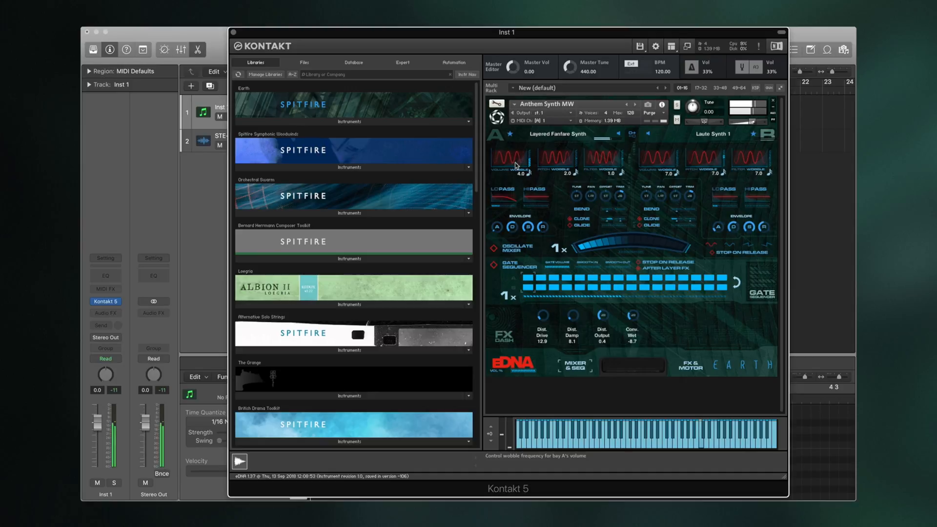
pyautogui.moveTo(515, 159); pyautogui.dragTo(527, 146)
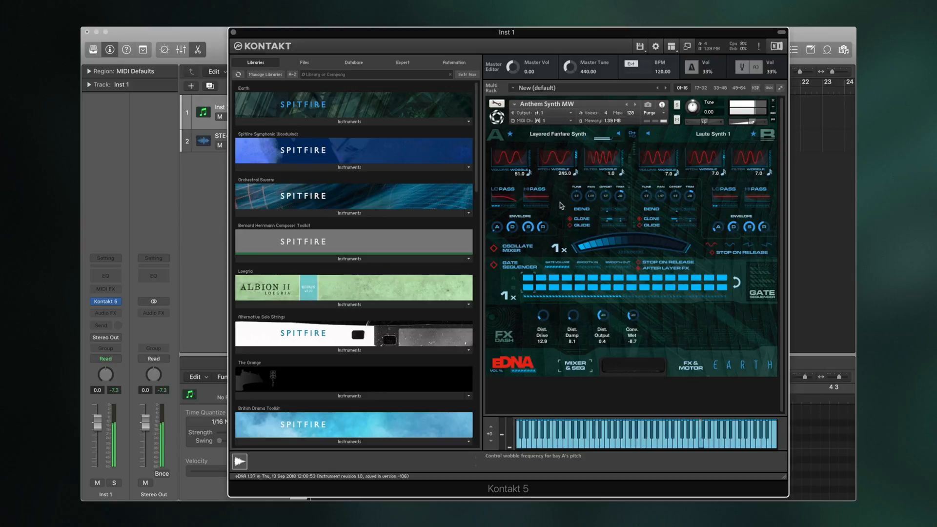
# - Drag sound A's pitch wobble rate to its new setting of 19.0
pyautogui.moveTo(558, 164); pyautogui.dragTo(576, 157)
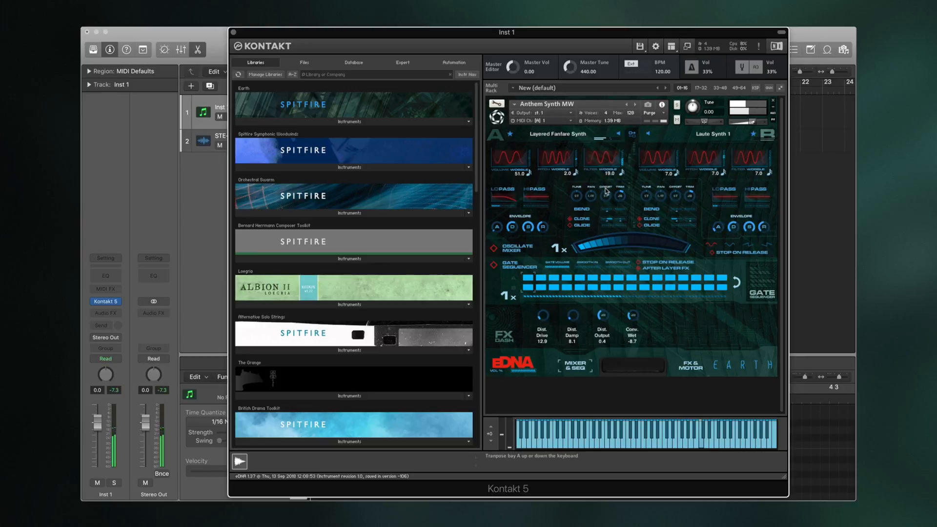
# - Pull sound A's filter wobble rate down to 8.0
pyautogui.moveTo(608, 174); pyautogui.dragTo(608, 186)
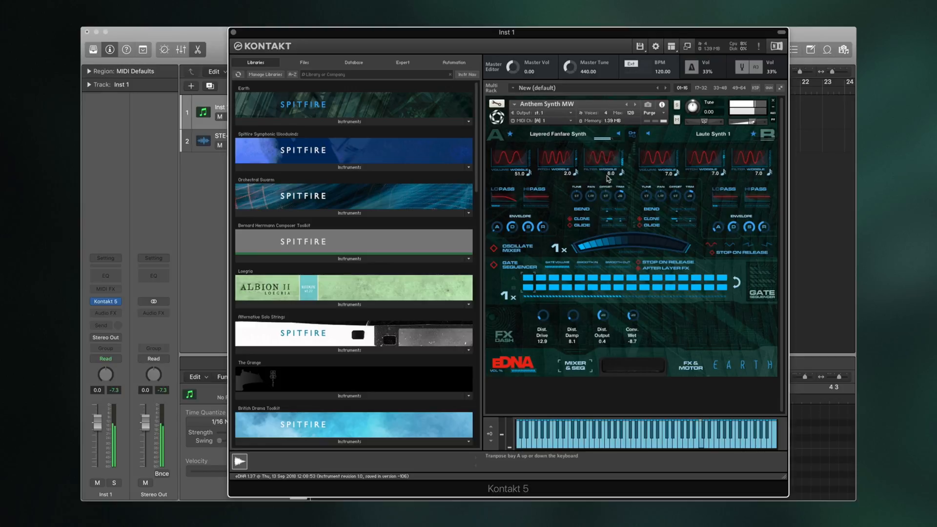